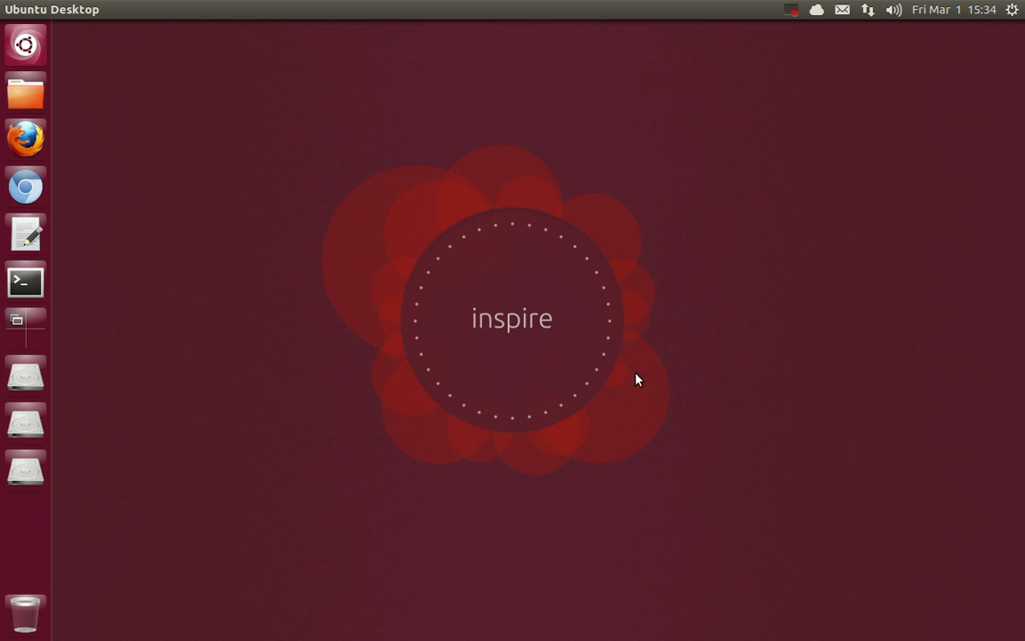
mouse_move(258, 323)
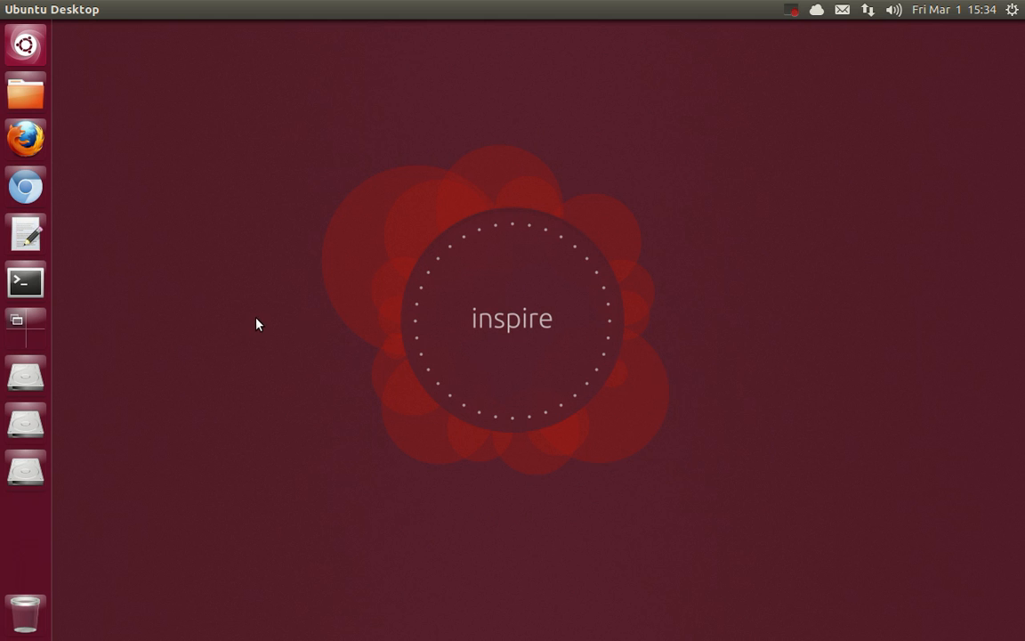
Search the Dash for 'nov' and launch Novacut Video Editor.
text(nov)
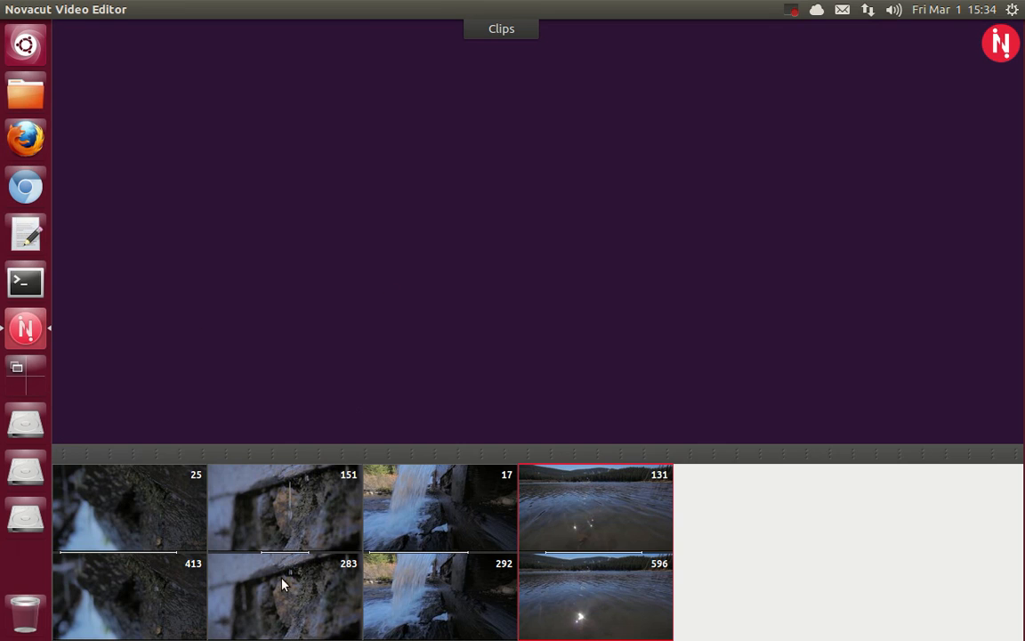
mouse_move(130, 361)
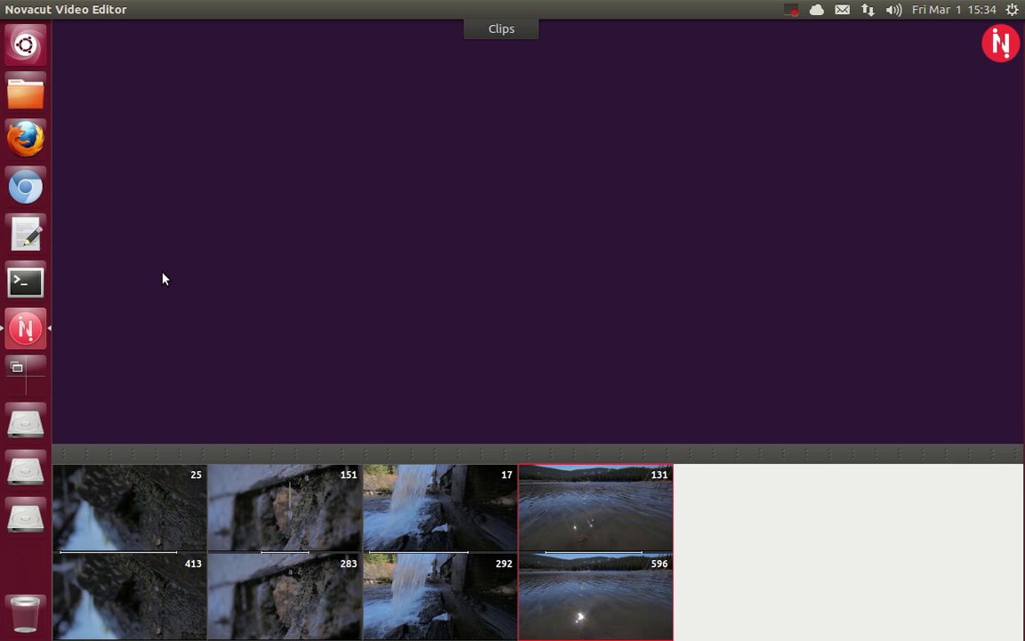
mouse_move(140, 525)
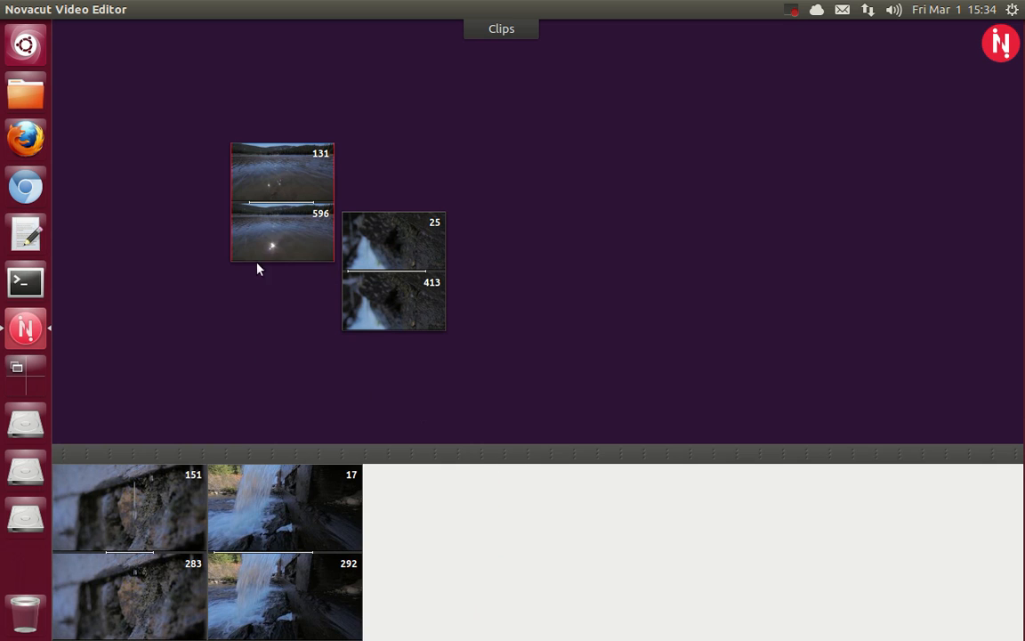
Drag waterfall clip 17 out and drop the clips back in order 131, 17, 151, 25.
drag(285, 508, 267, 271)
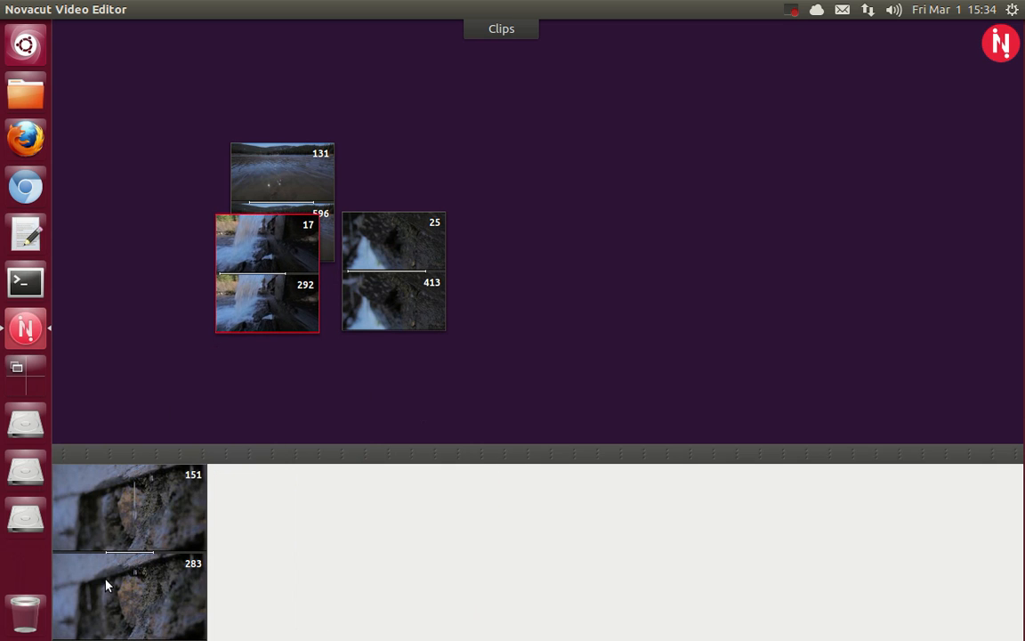
drag(267, 271, 284, 507)
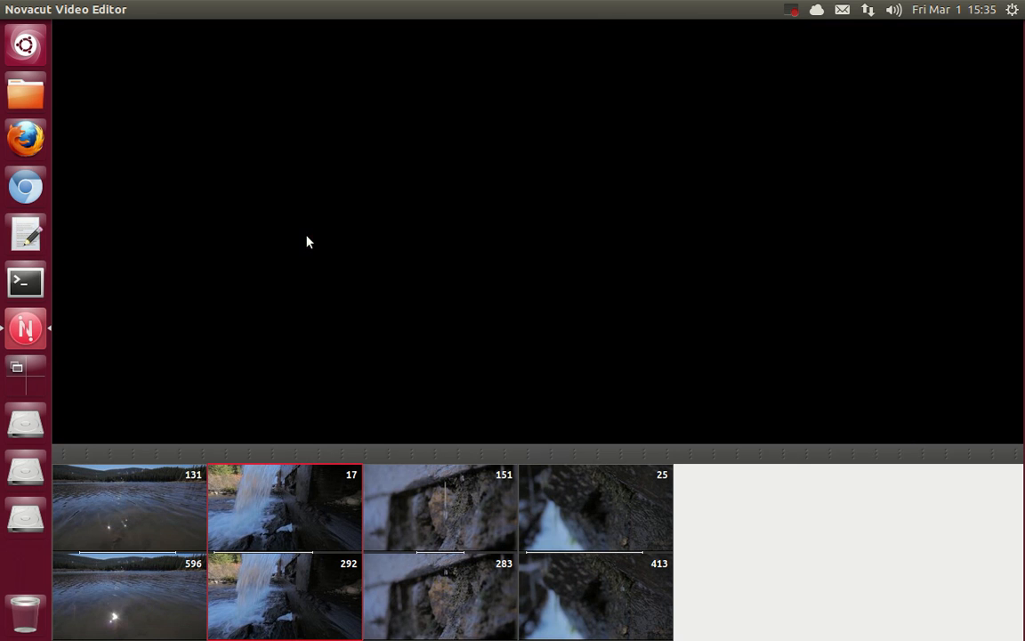
Play rock clip 151, then alternate previews of lake clip 131 and waterfall clip 17.
double_click(284, 508)
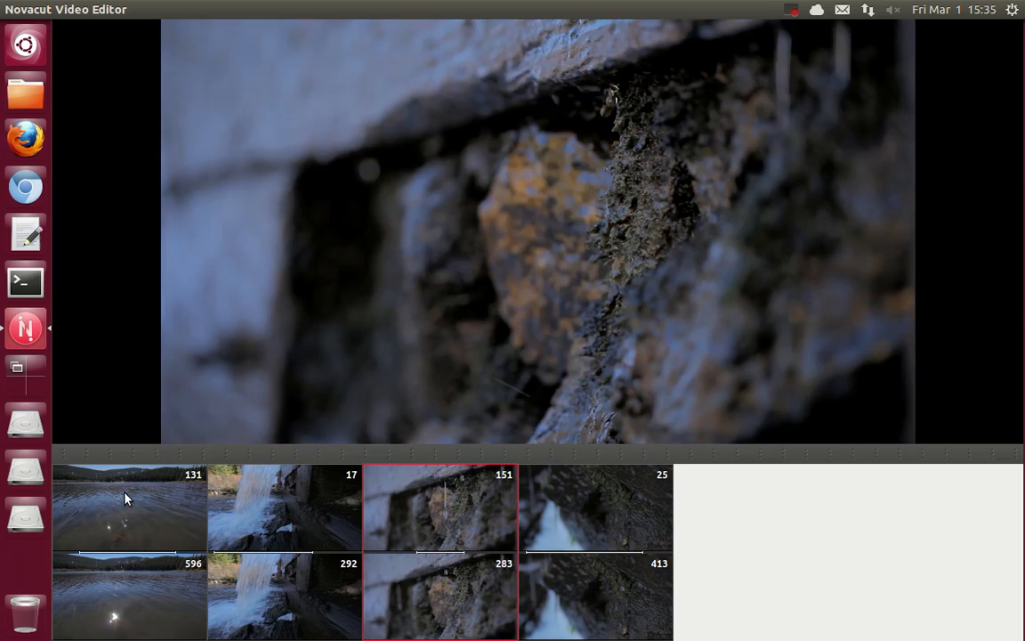
click(129, 507)
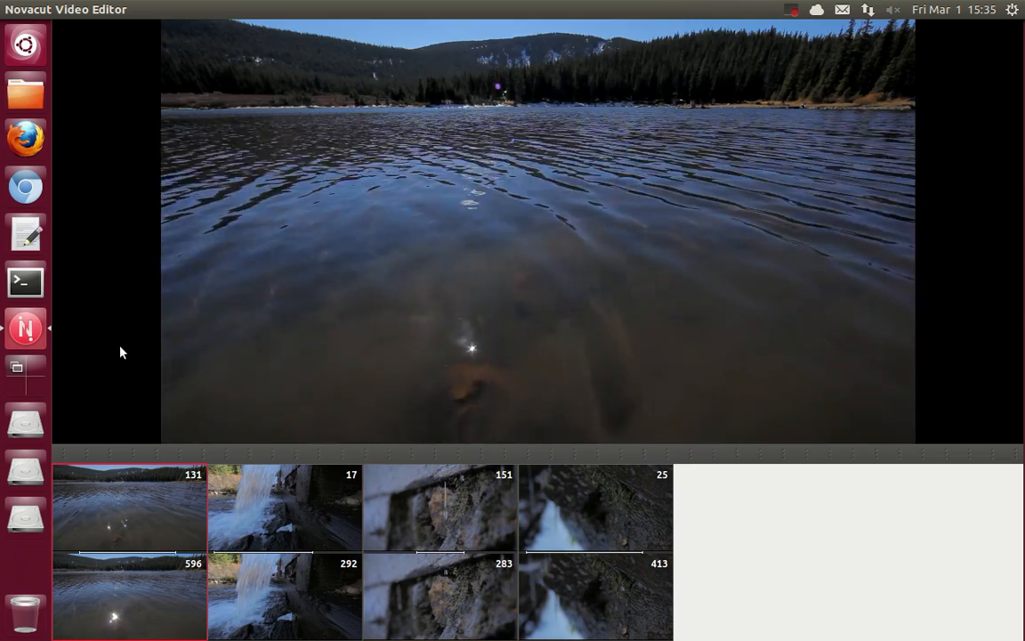
click(284, 507)
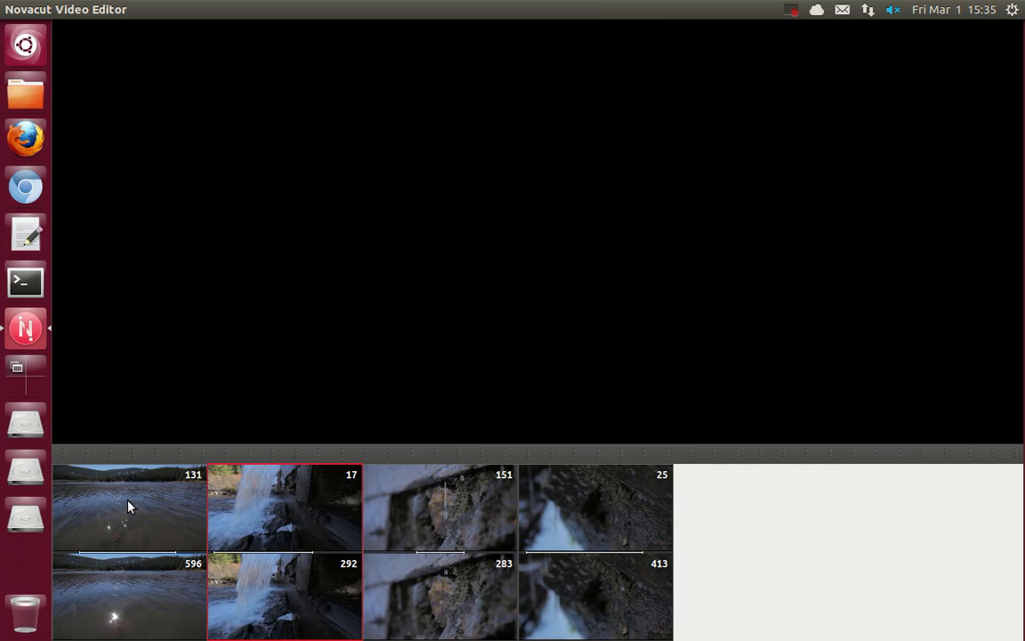
click(129, 507)
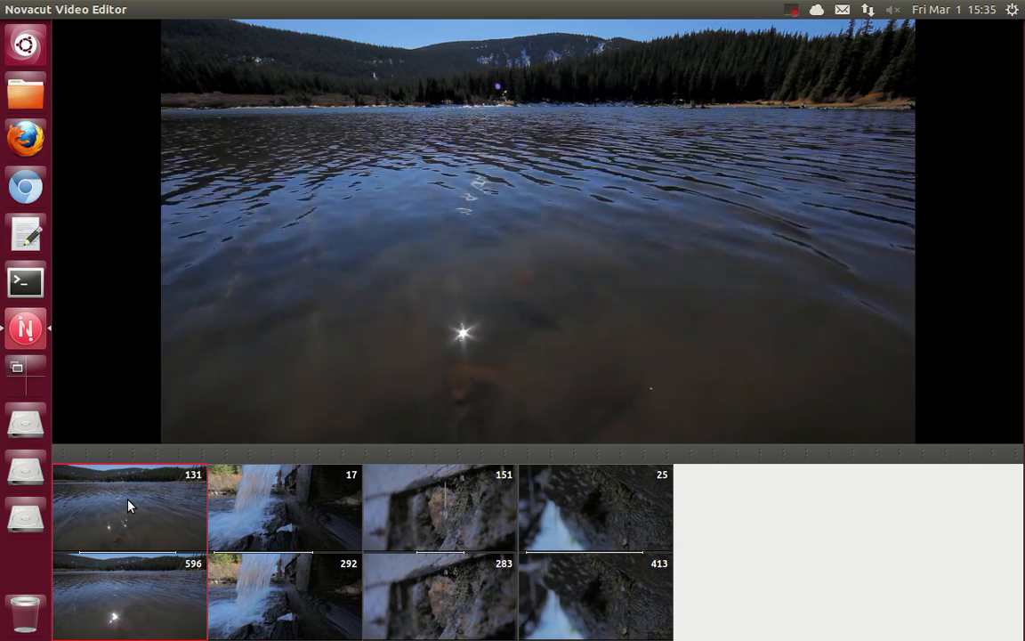
click(285, 508)
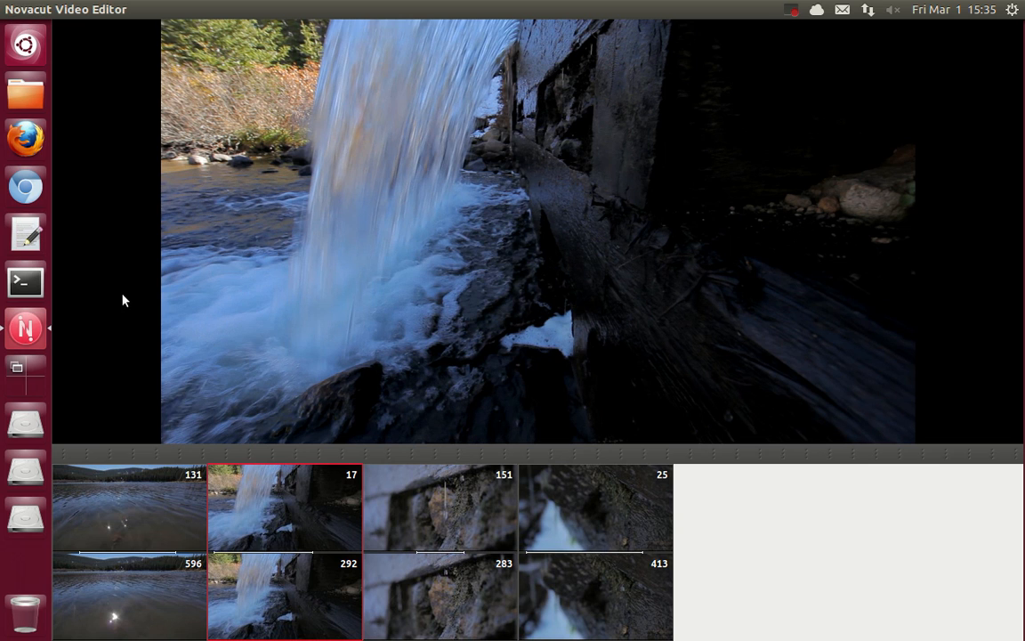
mouse_move(125, 22)
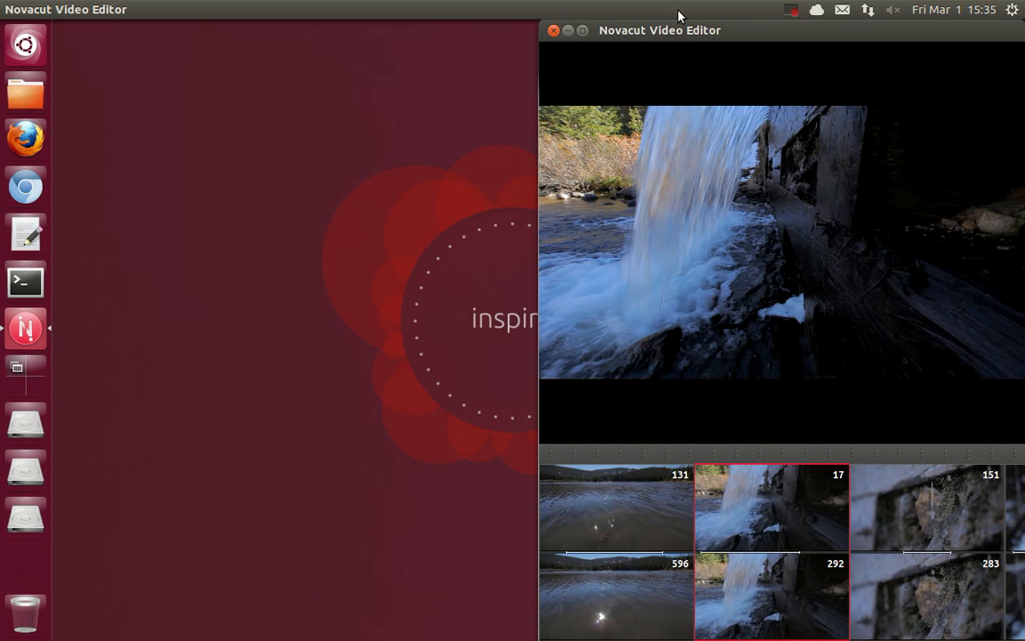
Move the editor window to centre, then restore it full-screen from the launcher icon.
drag(660, 30, 174, 30)
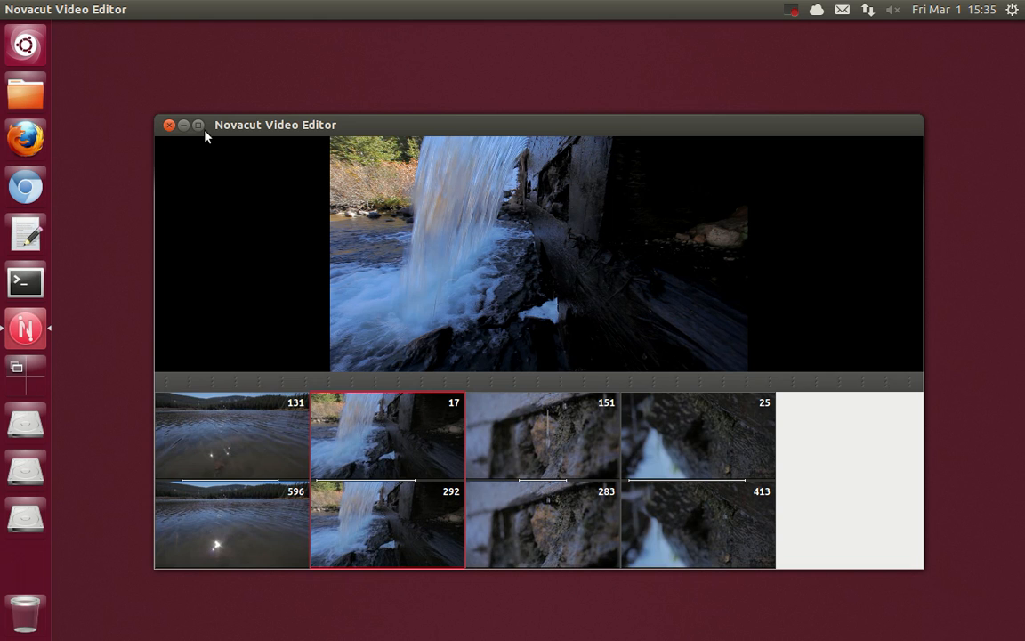
double_click(276, 125)
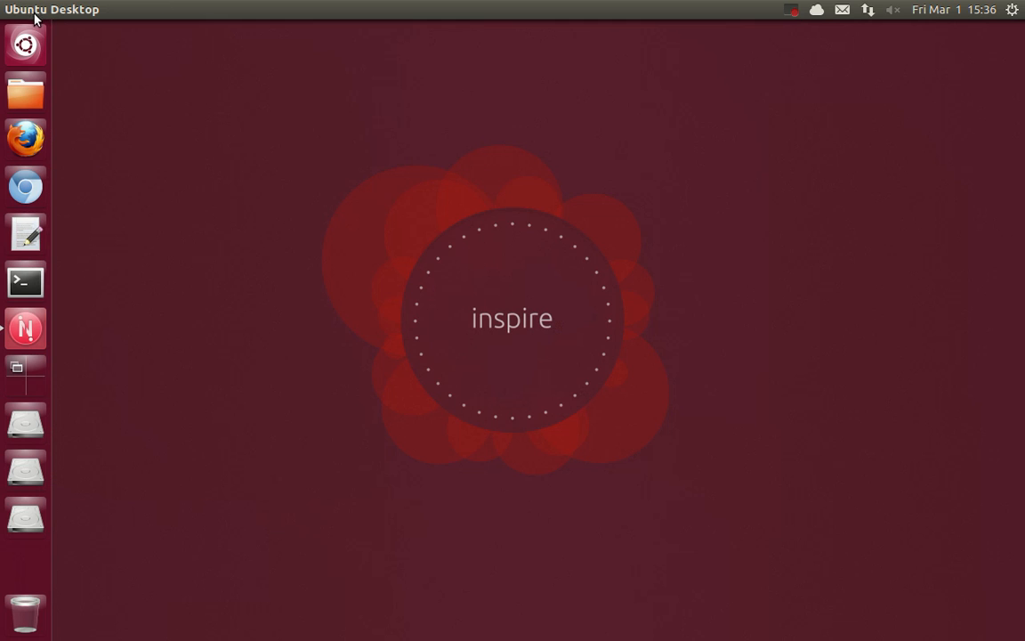
click(25, 328)
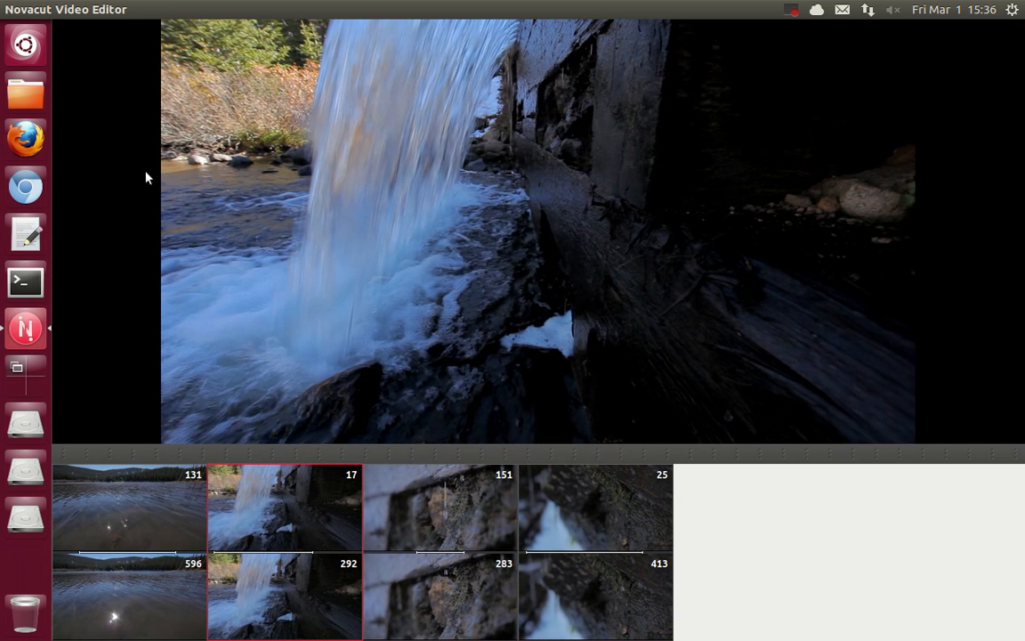
mouse_move(179, 299)
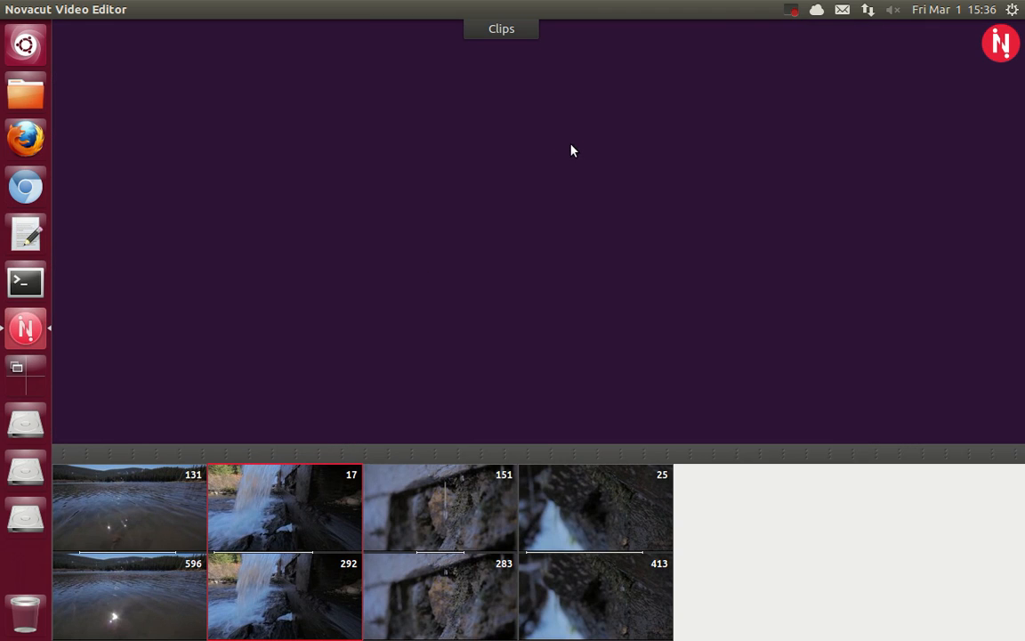
Open the projects and render panel from the Novacut logo, then close it.
click(1001, 43)
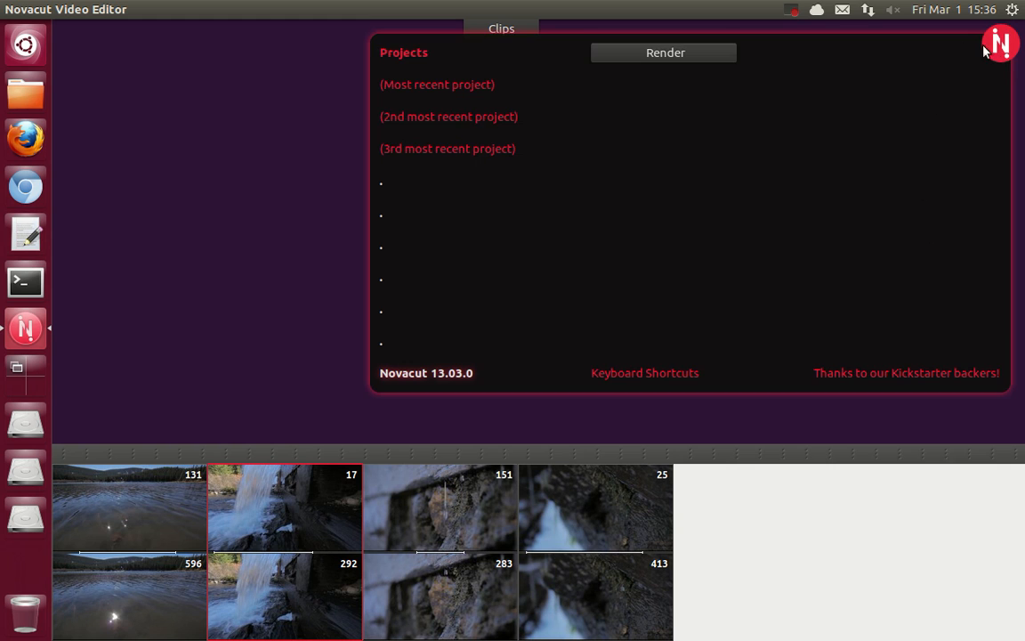
mouse_move(980, 104)
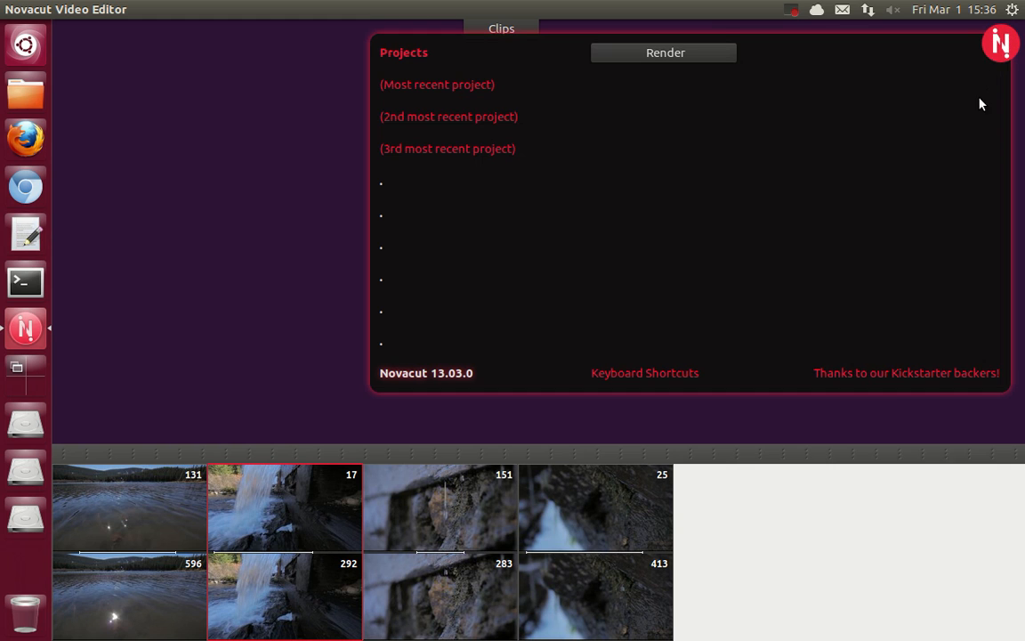
click(501, 28)
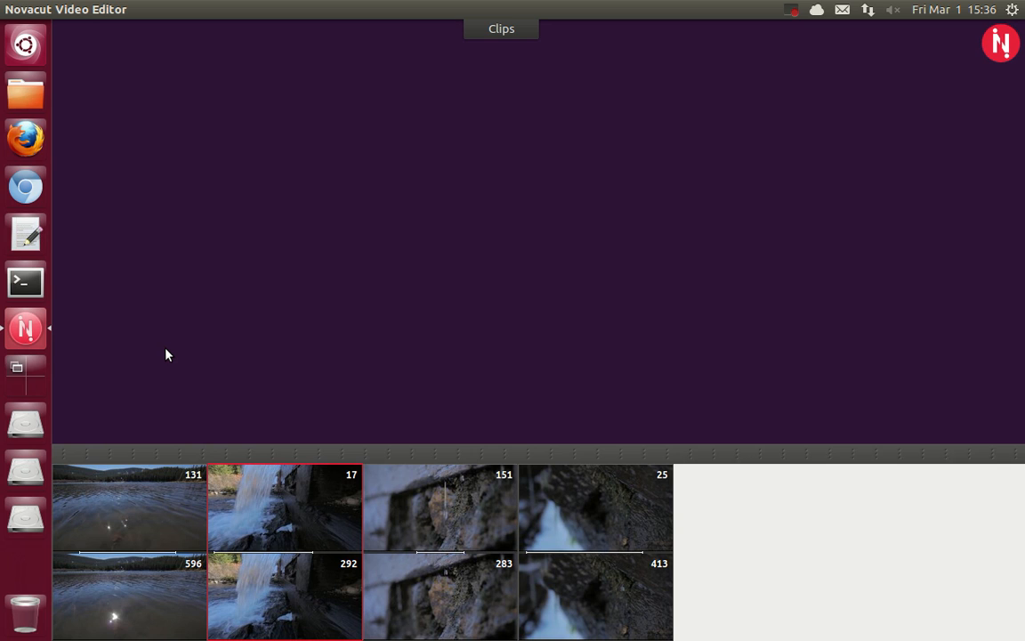
mouse_move(194, 188)
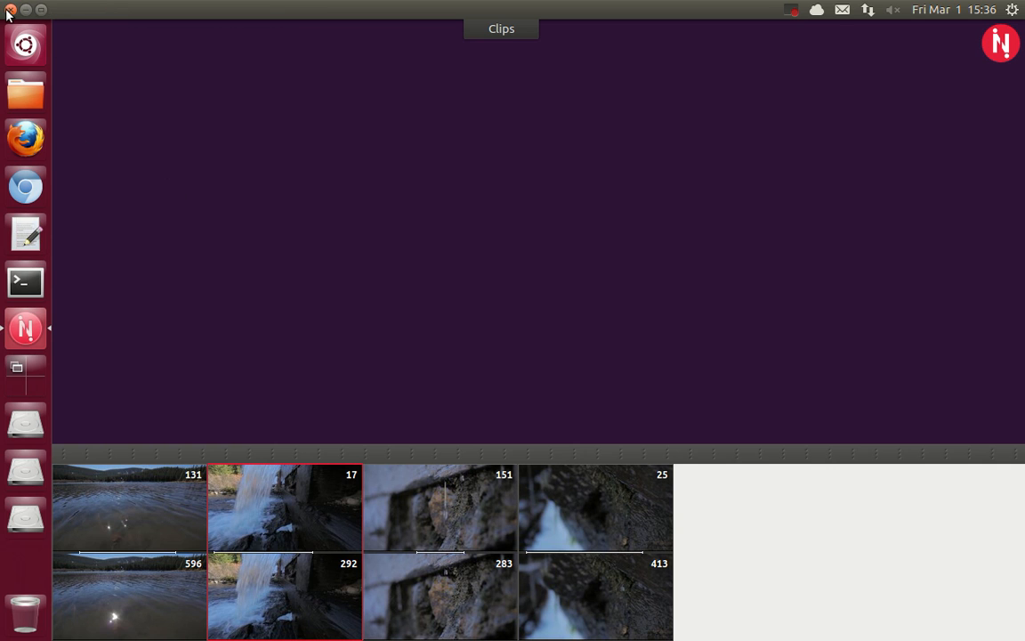
Close Novacut, search 'nov' in the Dash, and dismiss the search with Escape.
click(11, 9)
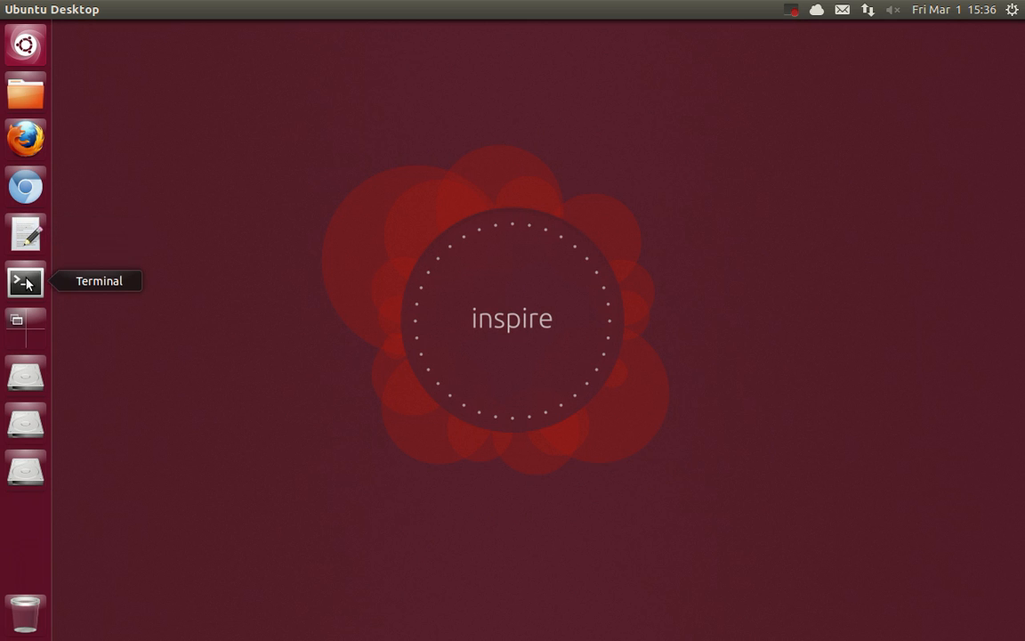
text(nov)
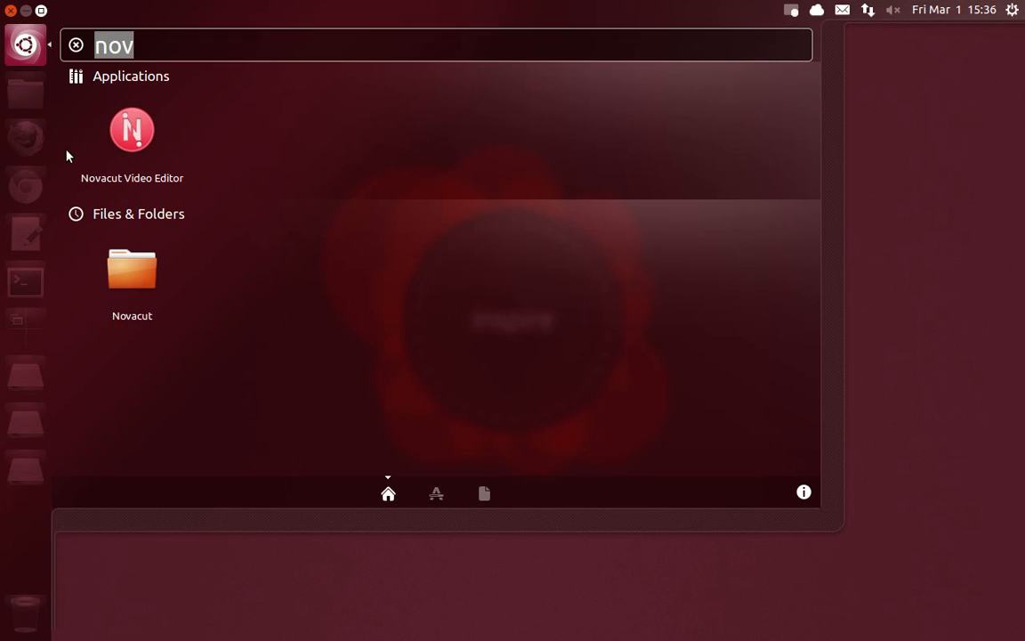
key(Escape)
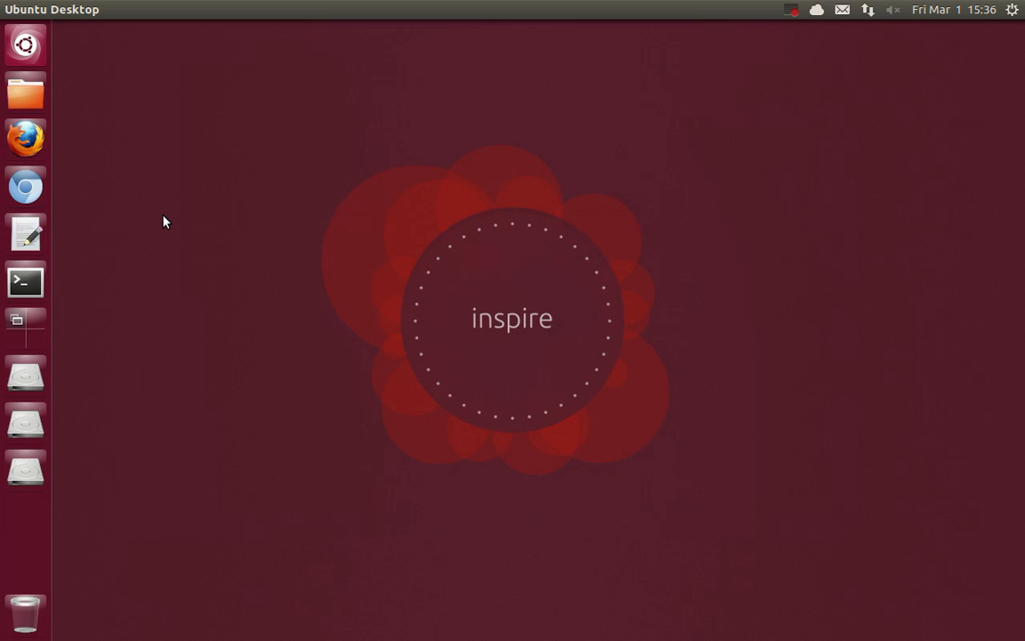
mouse_move(634, 128)
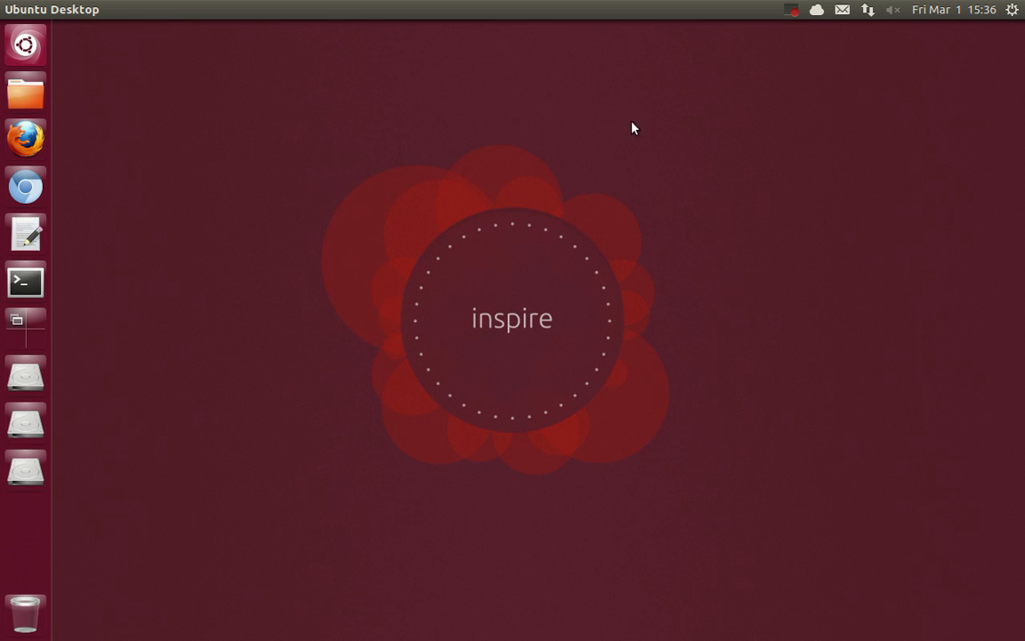
mouse_move(363, 158)
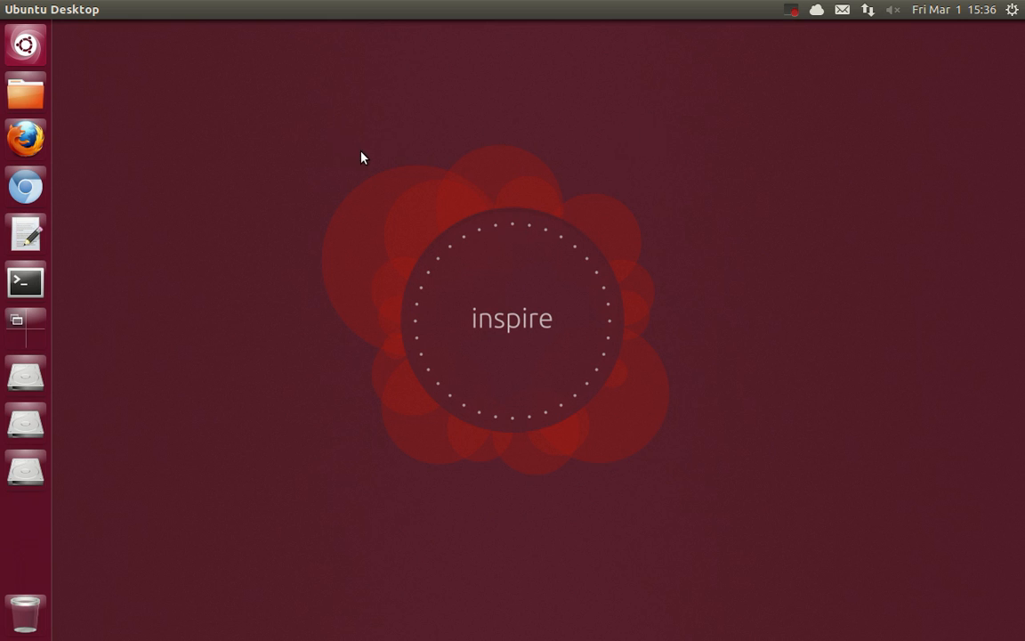